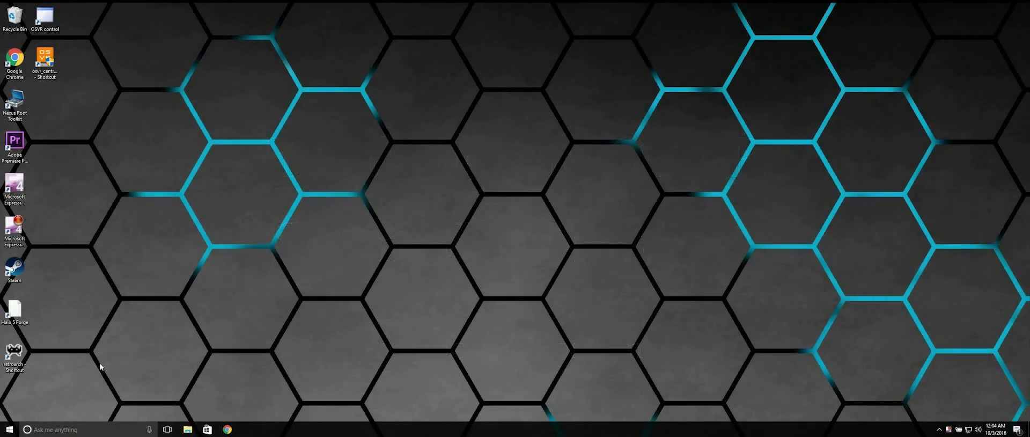
mouse_move(172, 411)
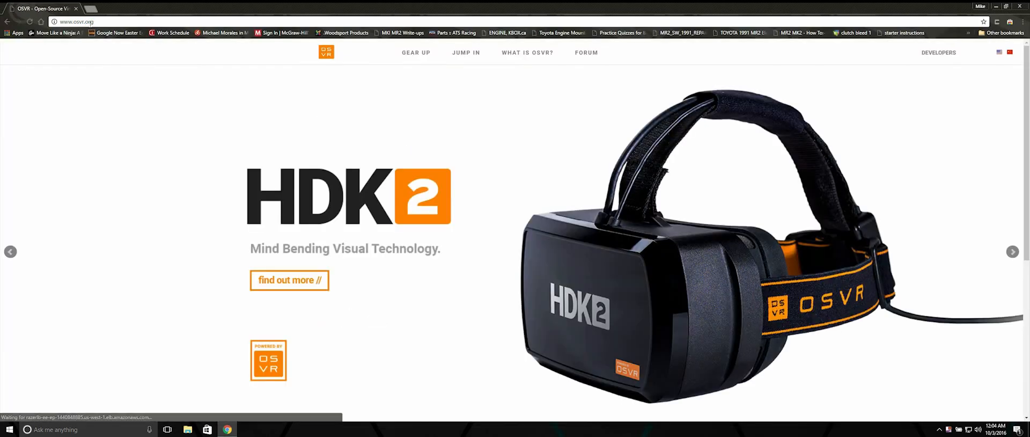
mouse_move(470, 60)
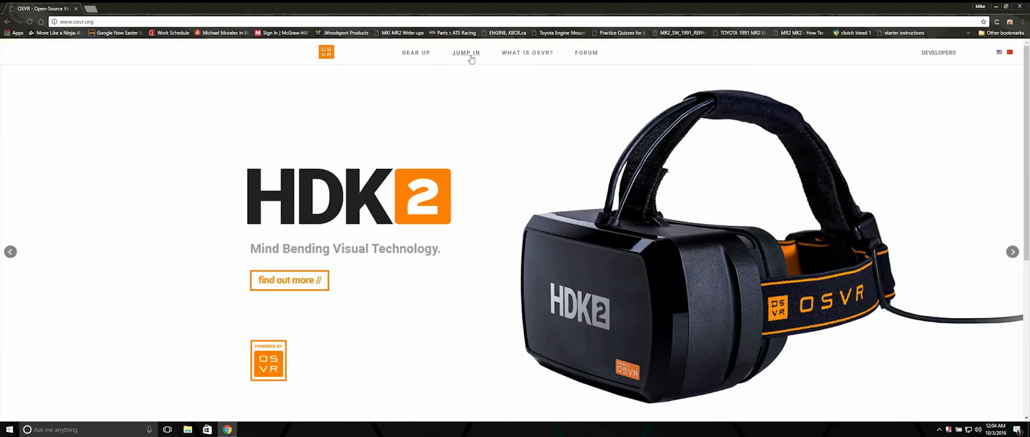
Step: Open OSVR's featured content page and scroll through the SteamVR titles and Media Players
click(466, 52)
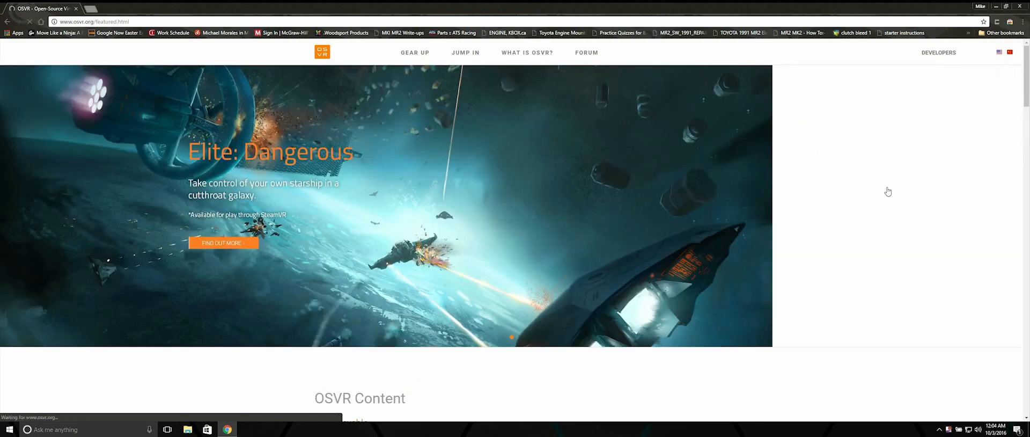
scroll(down, 3)
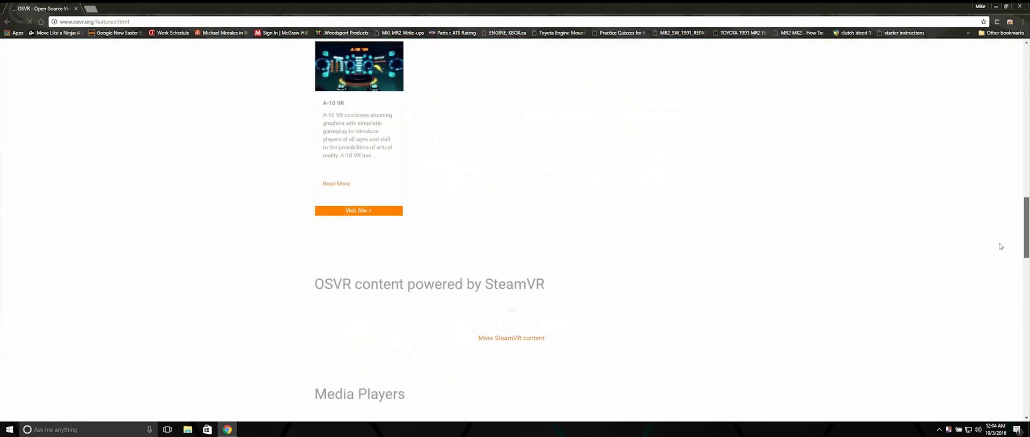
scroll(down, 3)
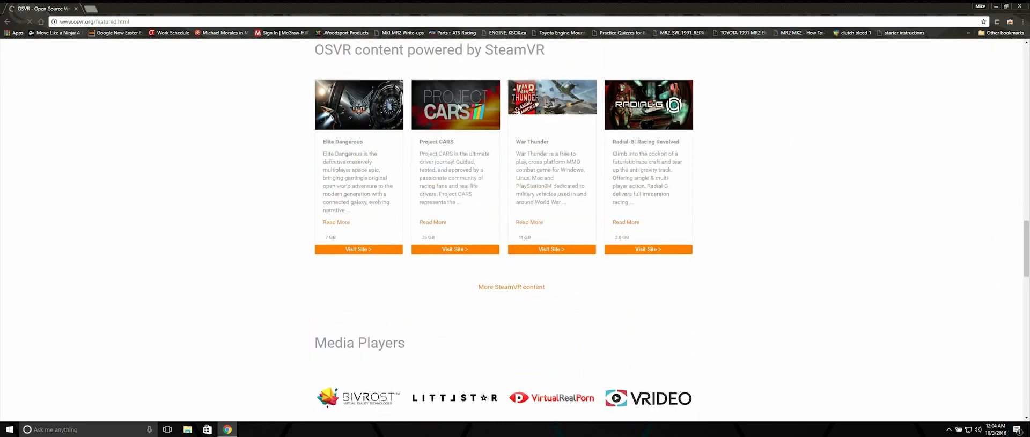
mouse_move(309, 280)
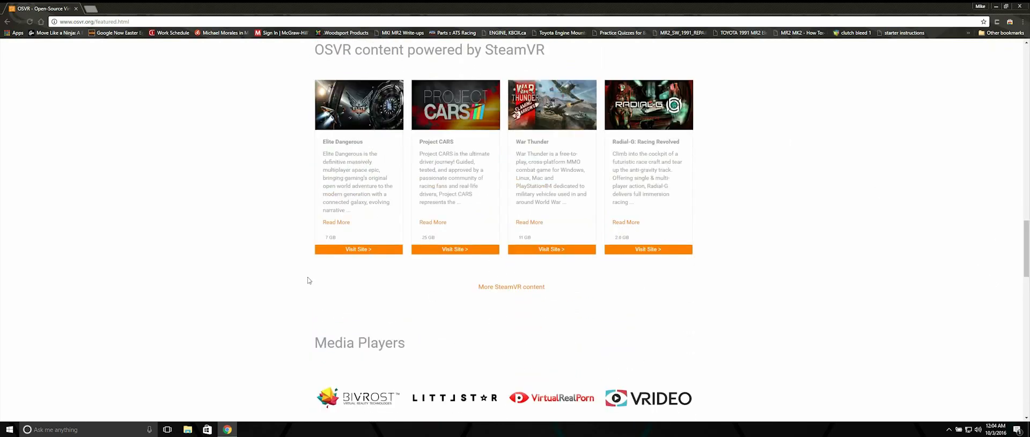
scroll(down, 3)
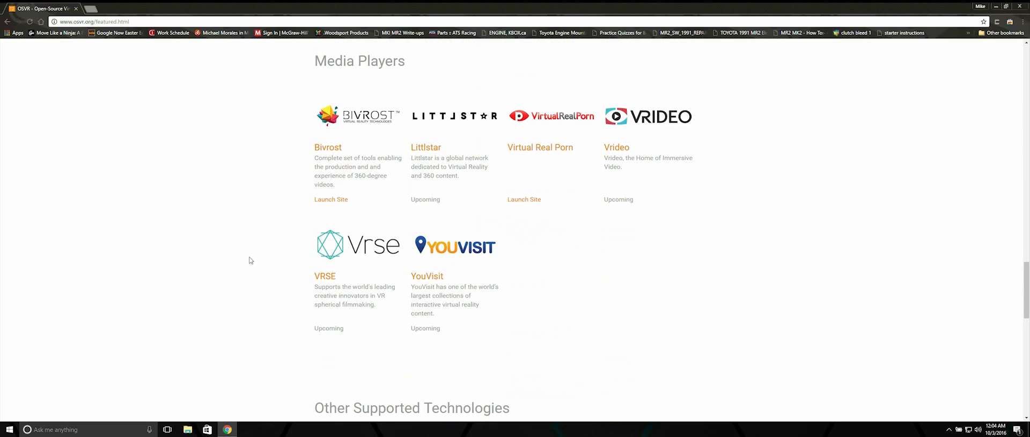
mouse_move(639, 294)
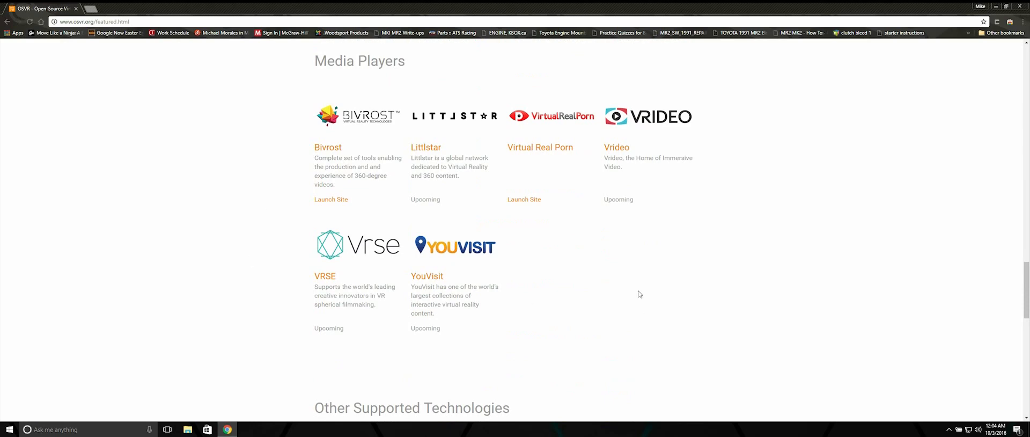
mouse_move(617, 143)
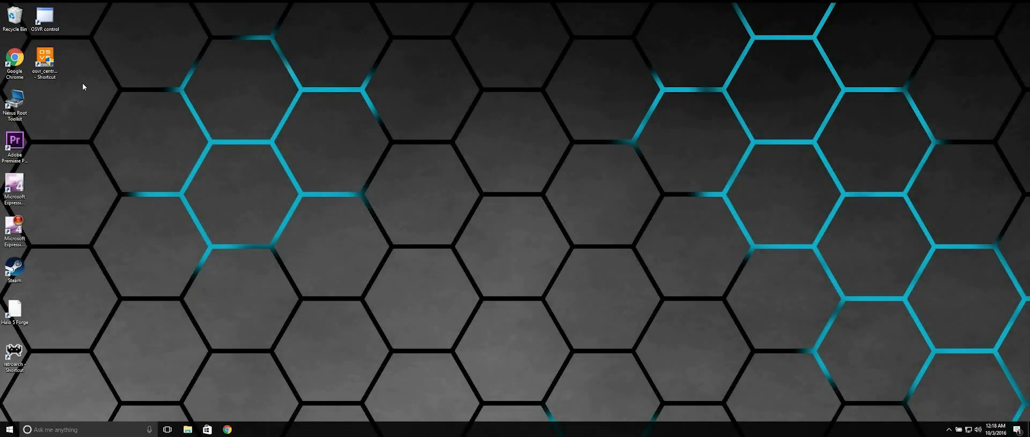
Step: Launch OSVR Central, view its Tools tab, then view and close Help > About
click(48, 61)
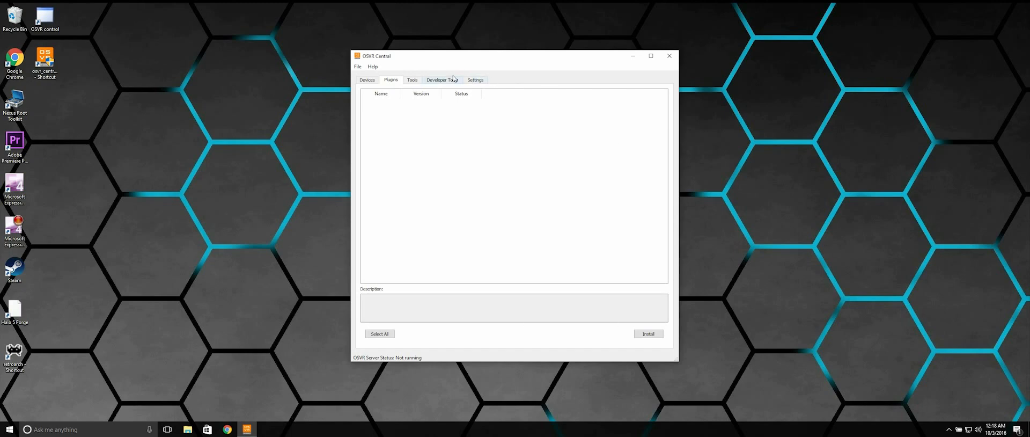
click(412, 80)
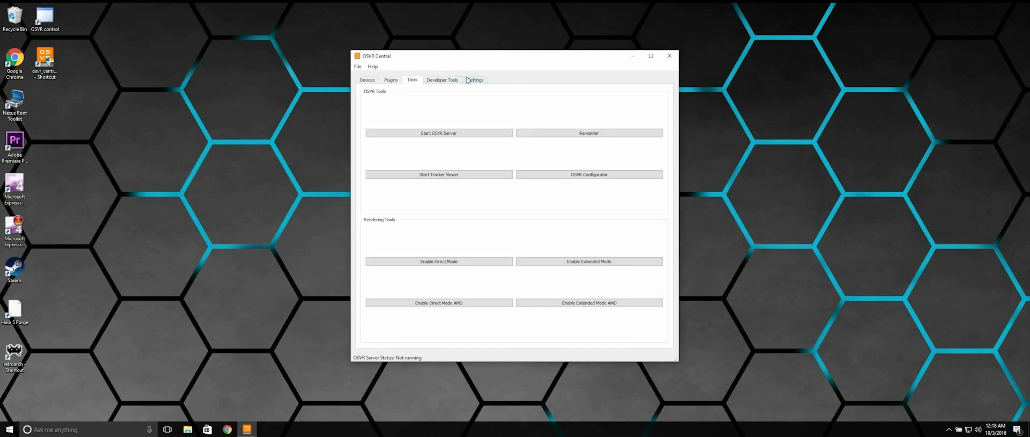
click(373, 67)
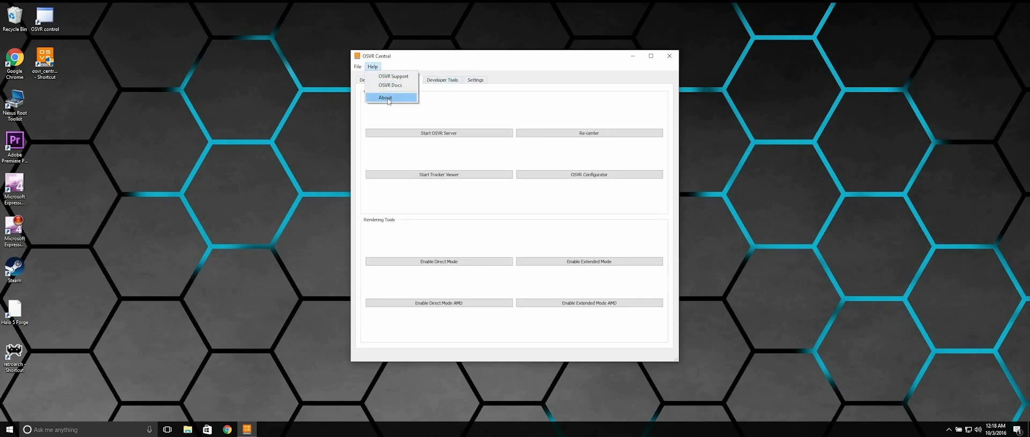
click(386, 98)
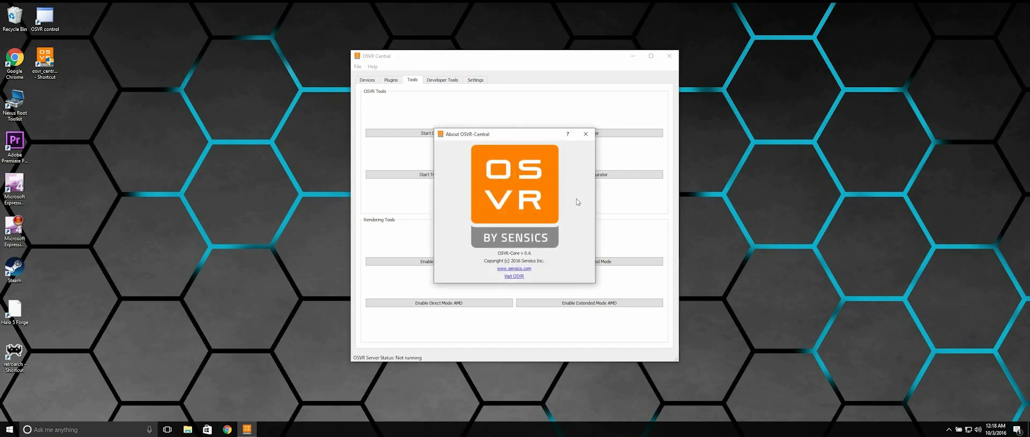
mouse_move(586, 134)
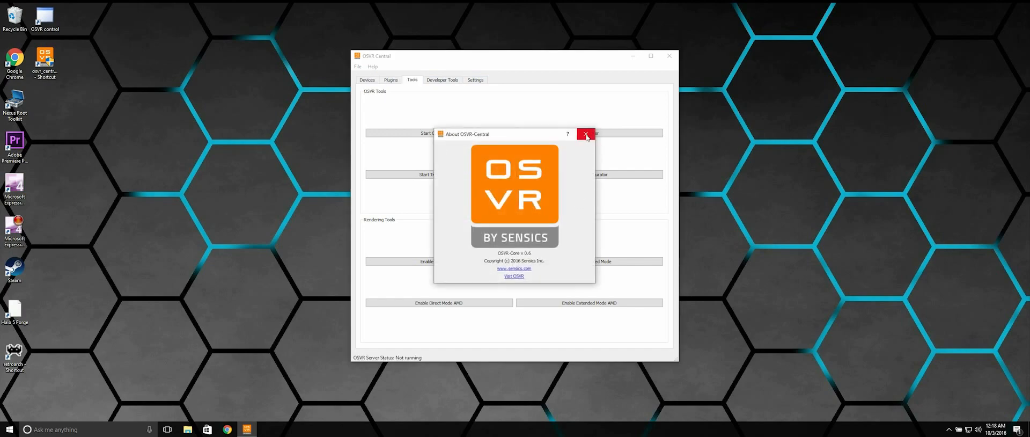
click(586, 134)
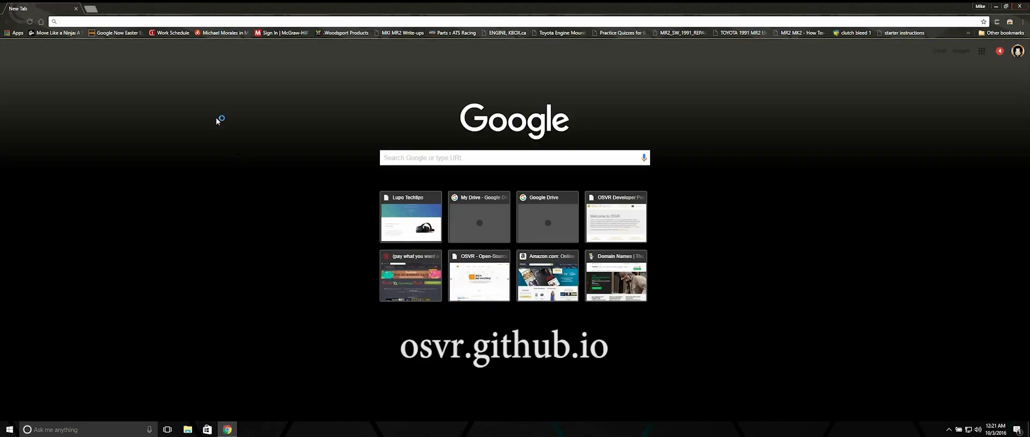
mouse_move(162, 82)
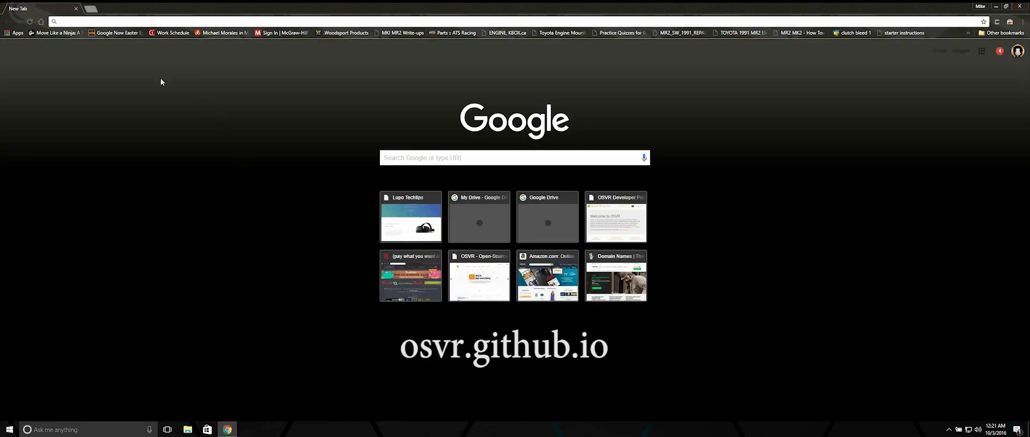
Step: Go from osvr.github.io's Get OSVR page to the OSVR GitHub organization projects
text(osvr.github.io)
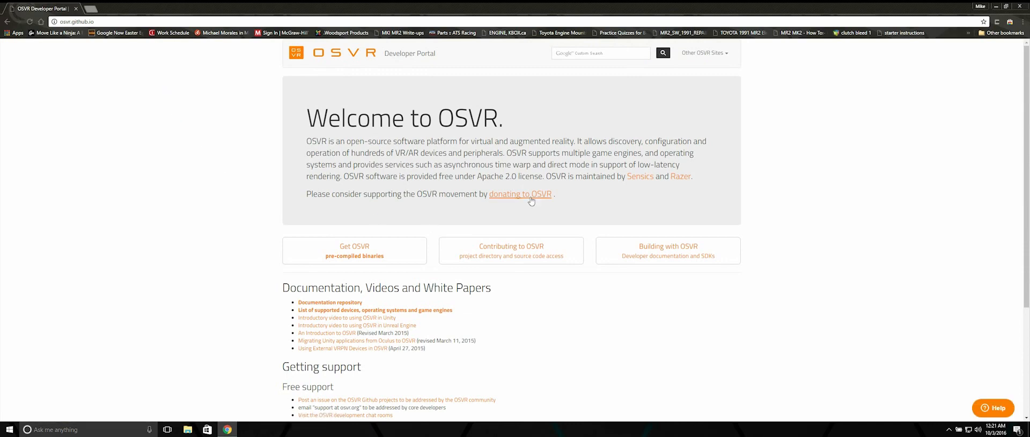
mouse_move(344, 247)
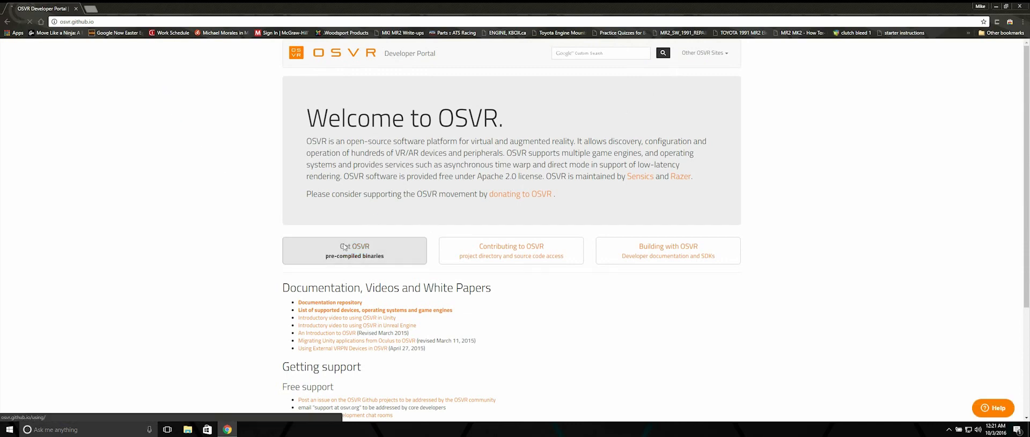
click(354, 251)
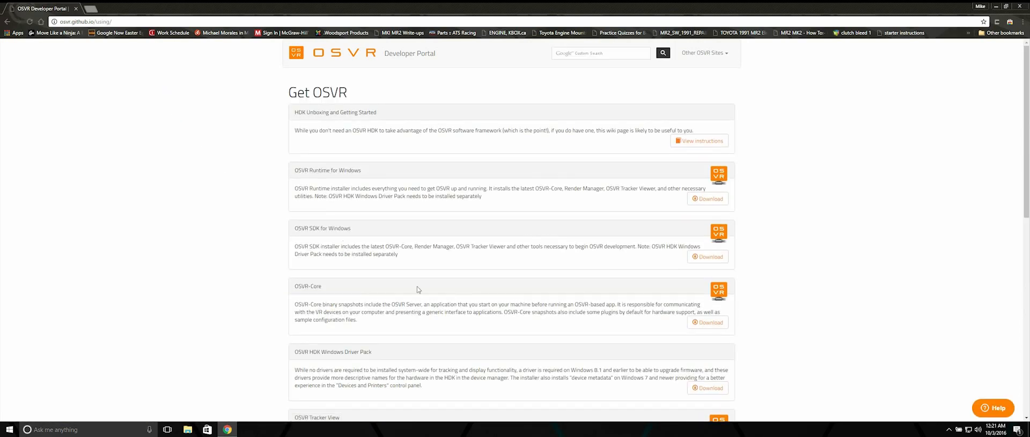
click(705, 54)
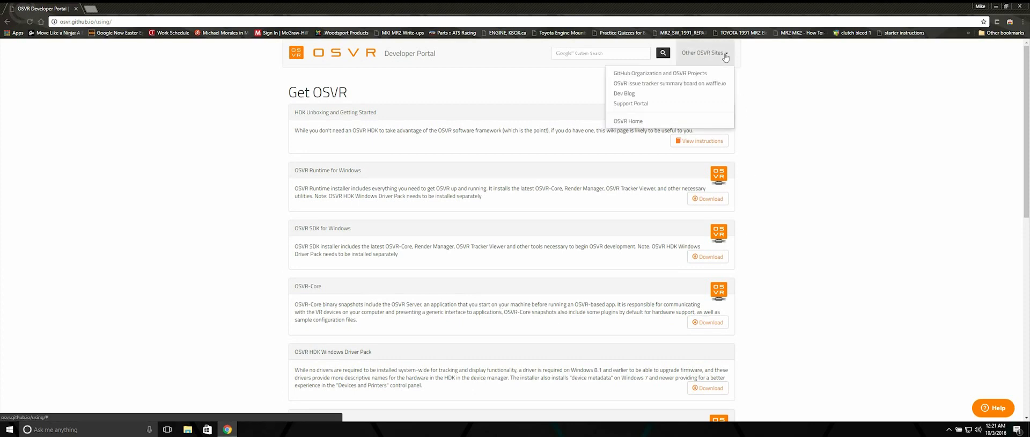
mouse_move(634, 75)
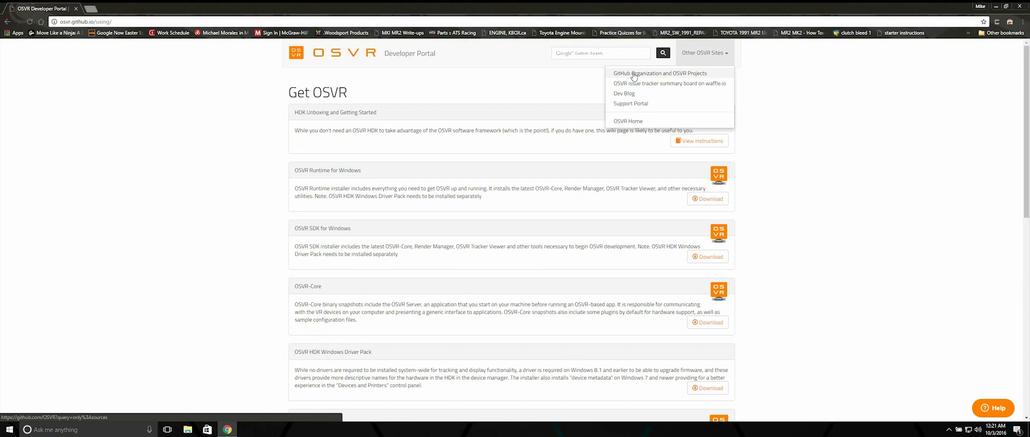
click(655, 73)
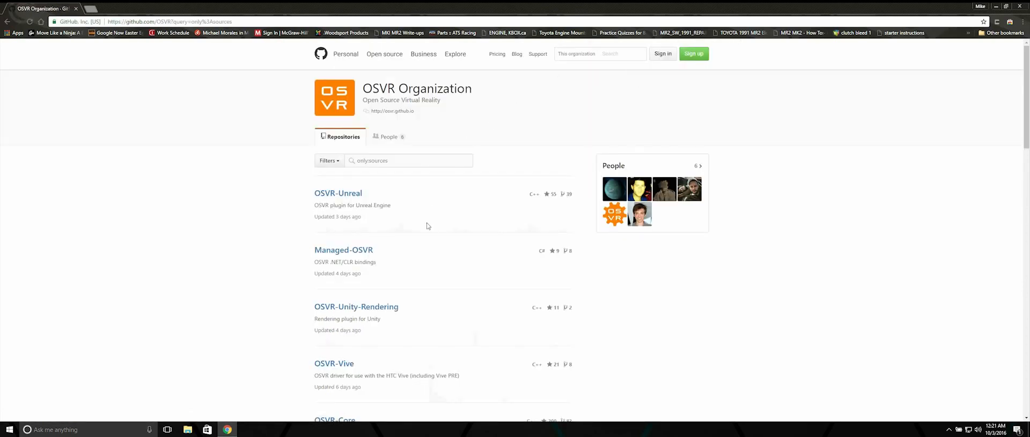
Step: Open the SteamVR-OSVR repository and scroll to its README's Windows alpha binaries badge
scroll(down, 3)
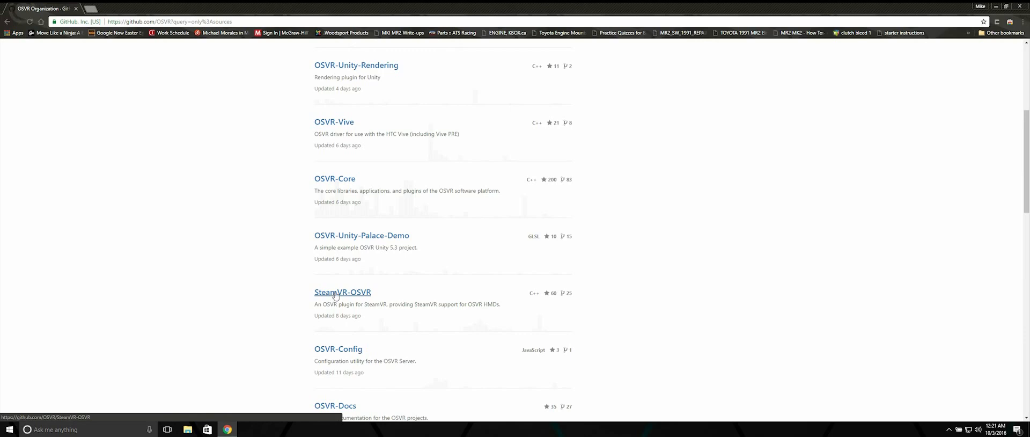
click(343, 292)
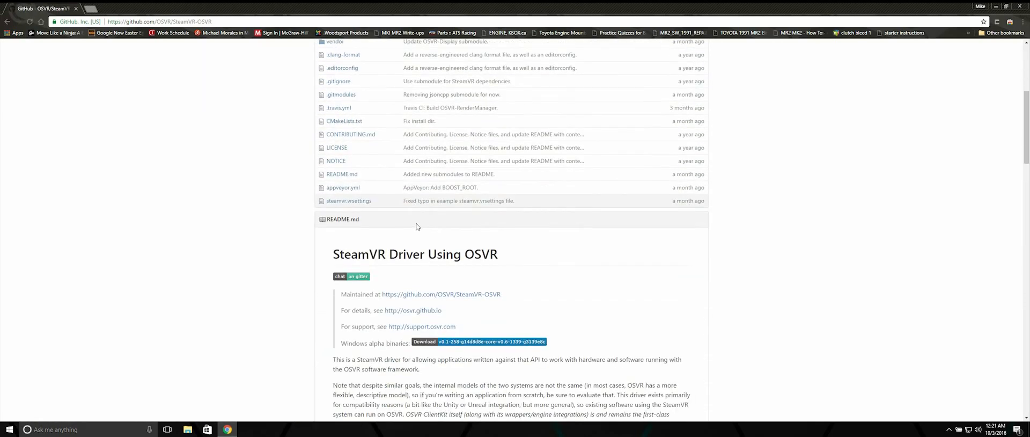
scroll(down, 3)
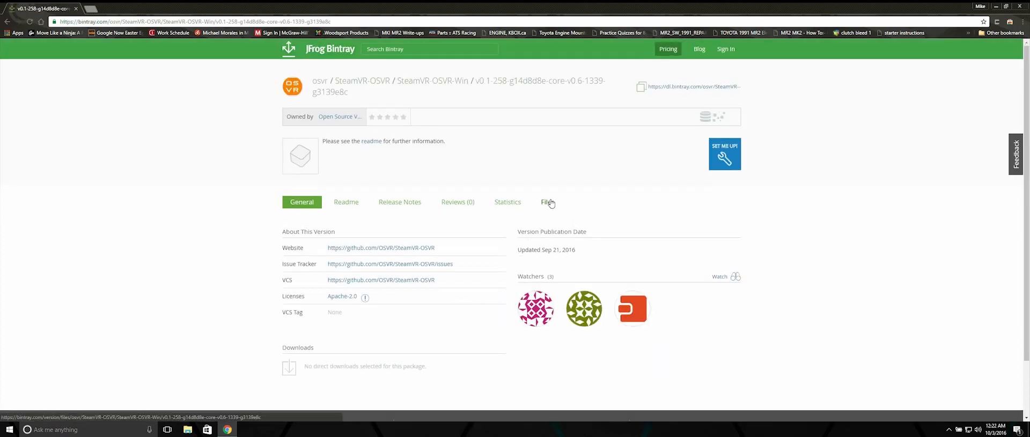
Step: Show the Files tab listing the SteamVR-OSVR-Win build archive
click(546, 201)
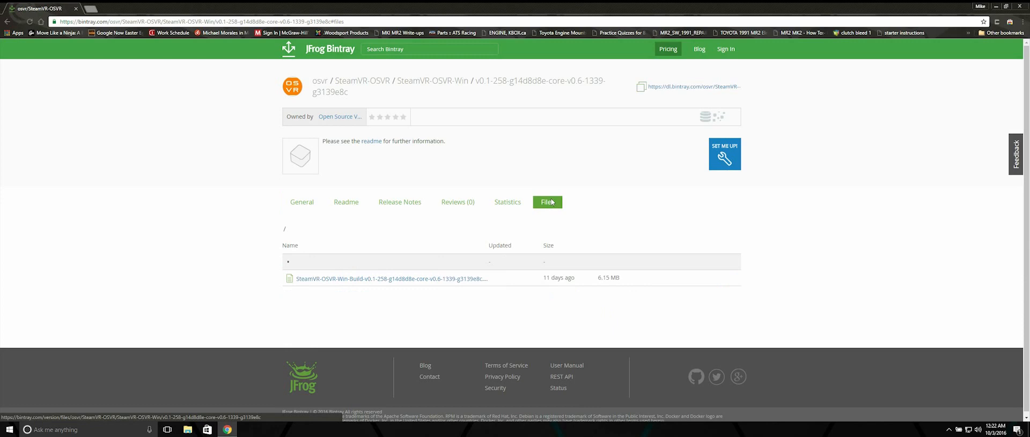
mouse_move(346, 282)
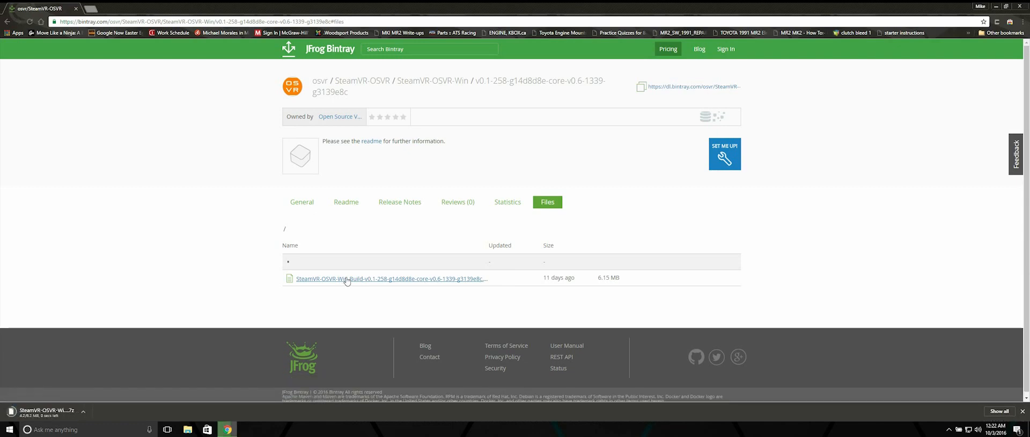
mouse_move(345, 261)
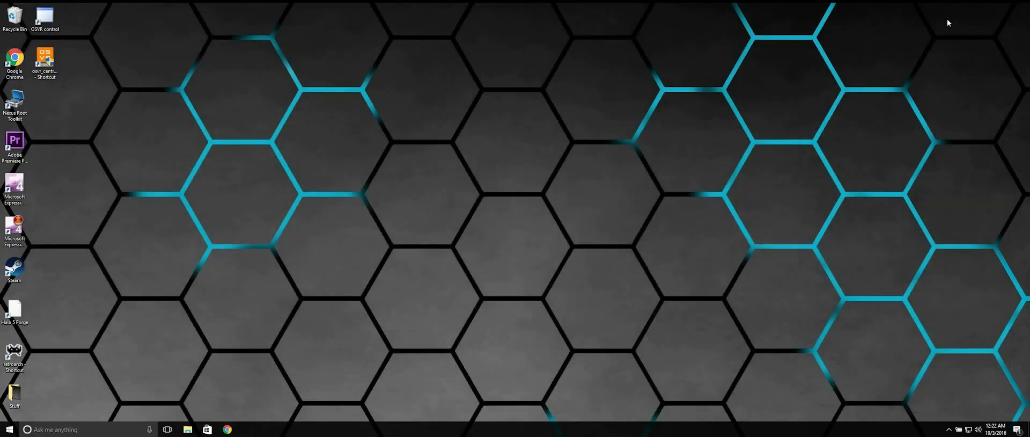
mouse_move(547, 150)
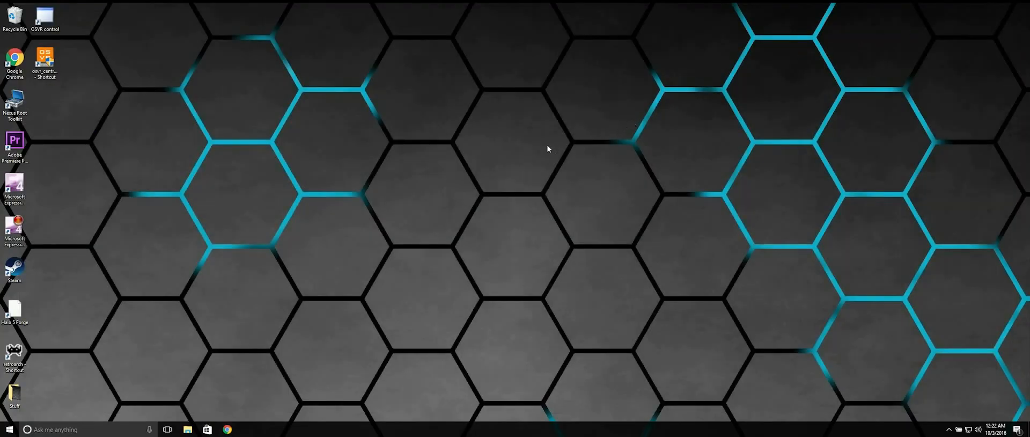
Step: Extract the downloaded SteamVR-OSVR .7z archive in the Downloads folder
click(185, 430)
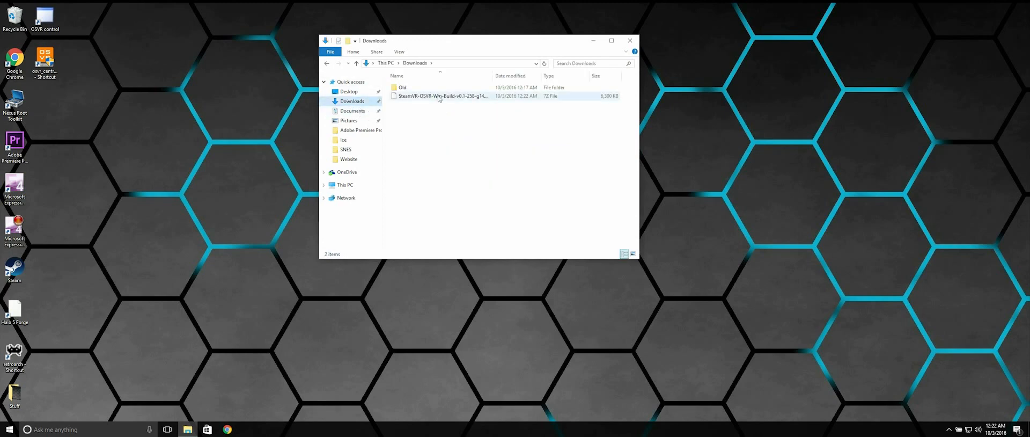
right_click(439, 96)
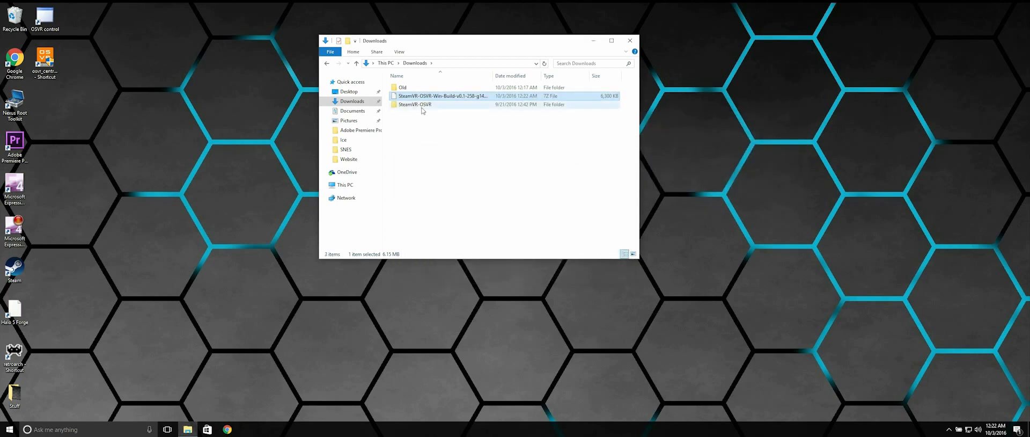
click(414, 104)
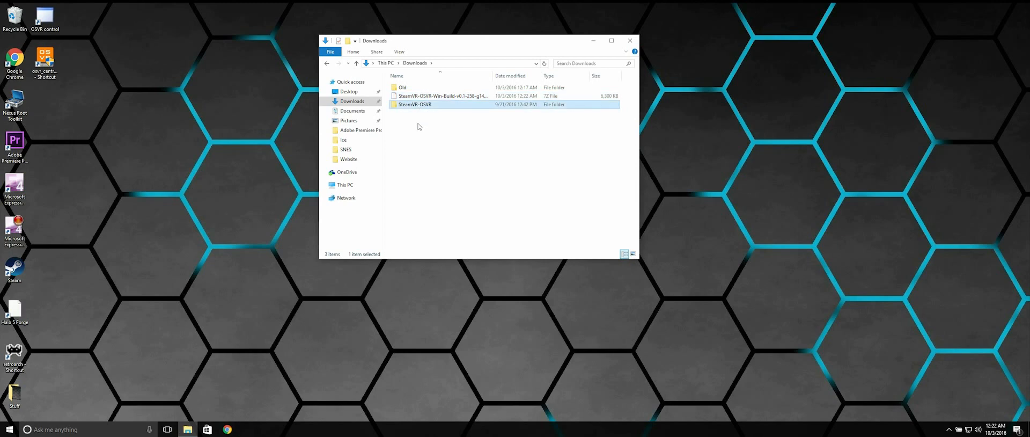
Step: Open SteamVR-OSVR > lib > openvr and bring up actions on the osvr folder
double_click(414, 104)
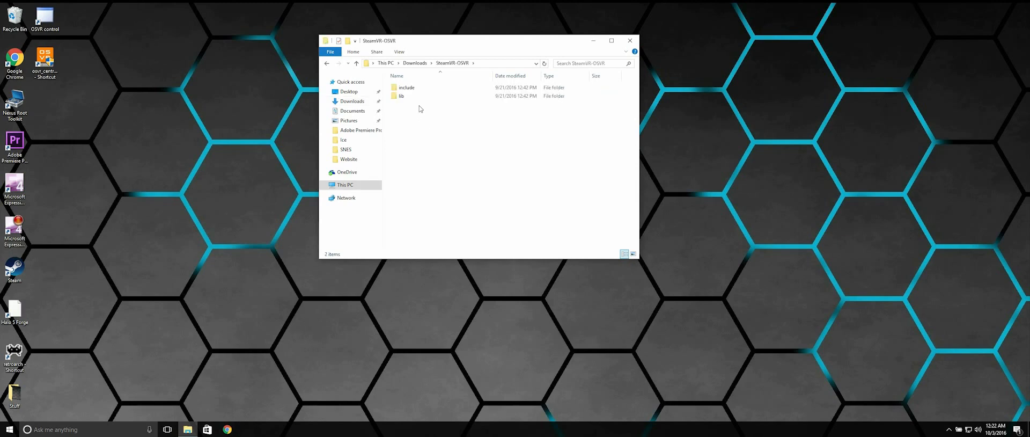
click(400, 96)
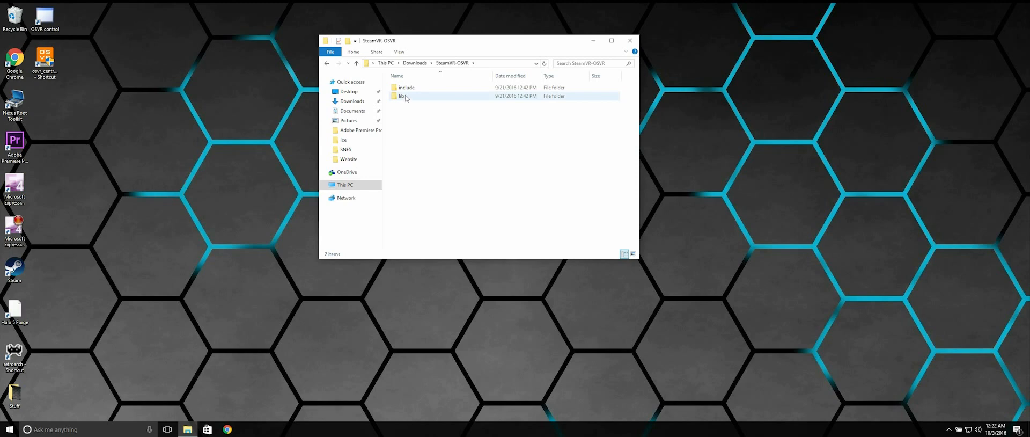
double_click(400, 96)
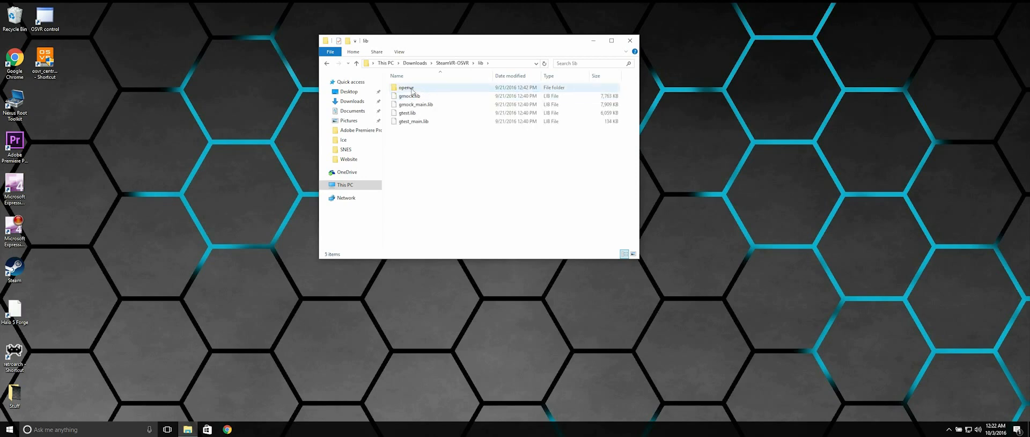
double_click(402, 87)
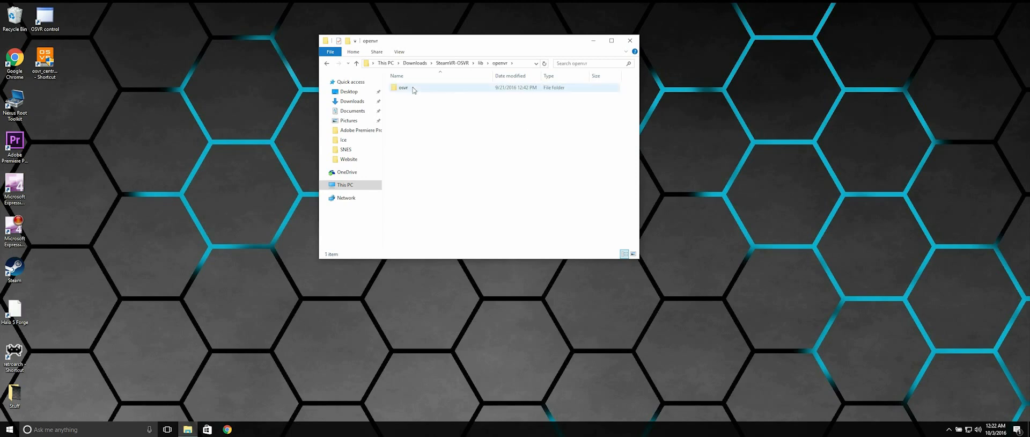
right_click(413, 90)
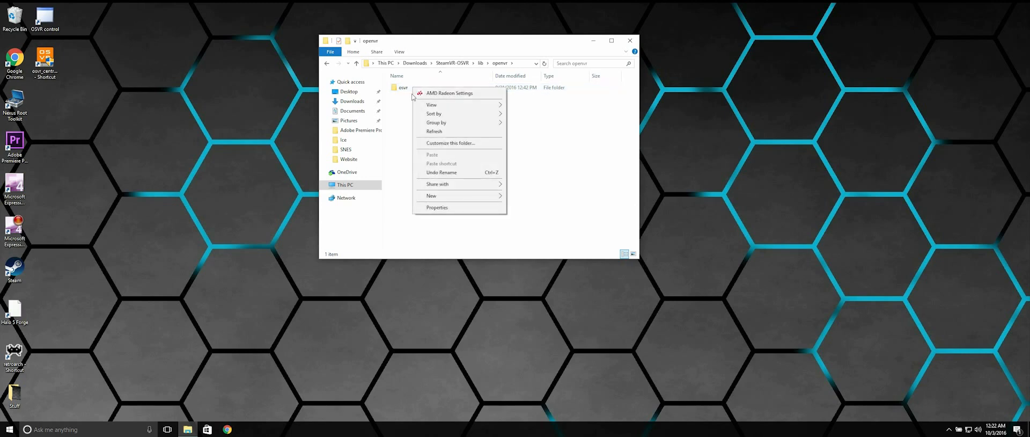
click(403, 87)
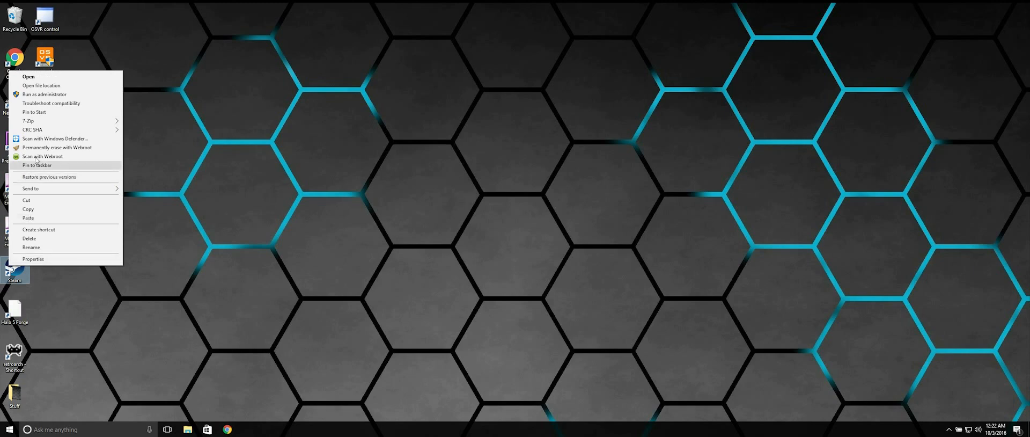
Step: Paste the osvr folder into Steam's steamapps\common\SteamVR\drivers folder
click(41, 85)
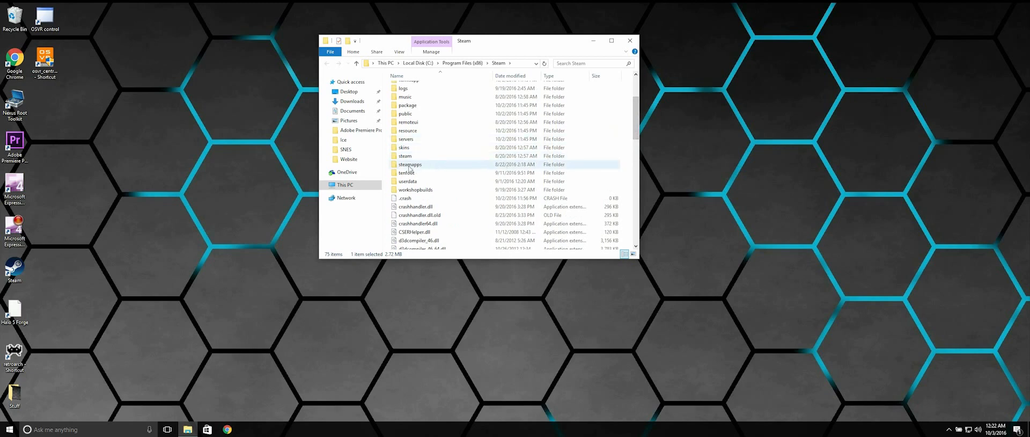
double_click(410, 165)
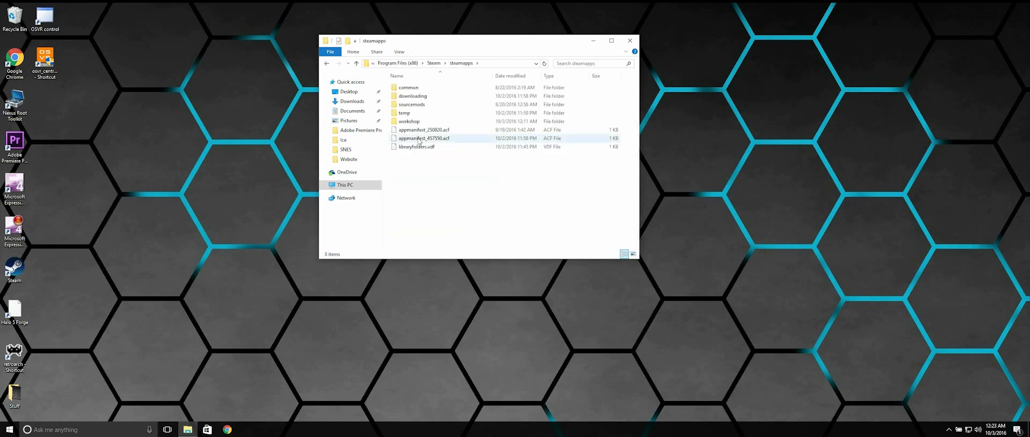
double_click(409, 87)
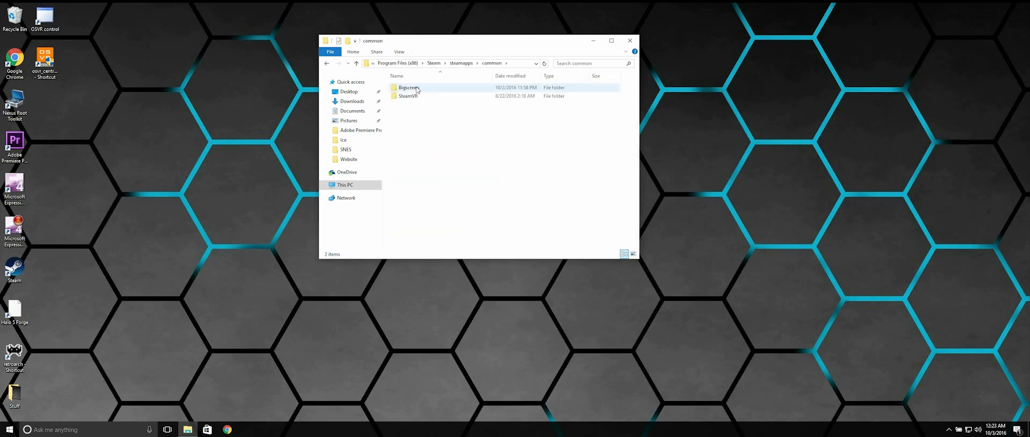
double_click(406, 96)
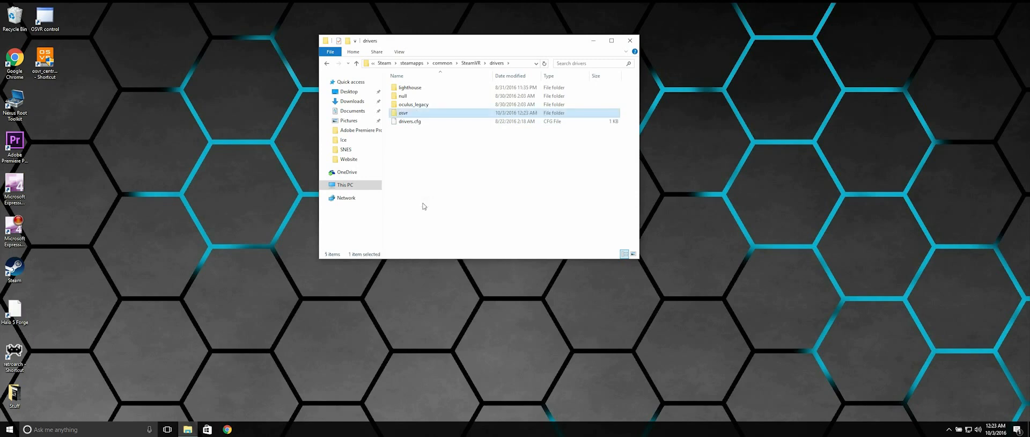
click(462, 188)
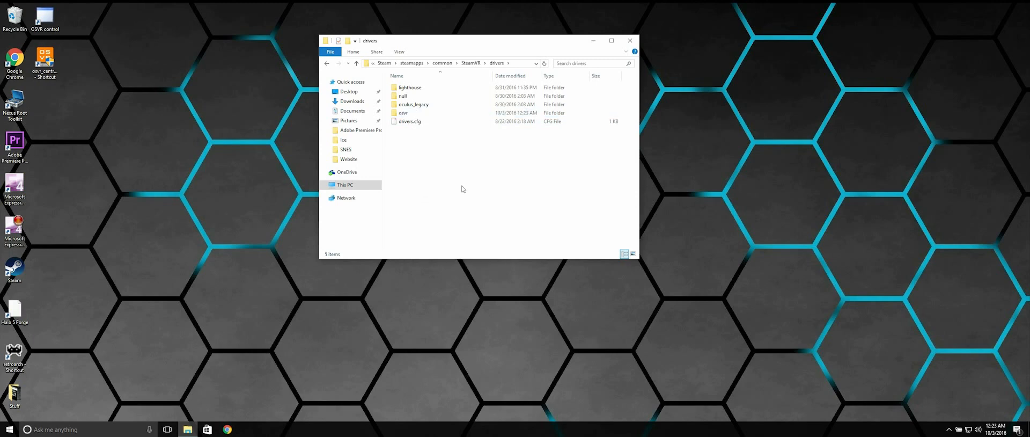
mouse_move(630, 41)
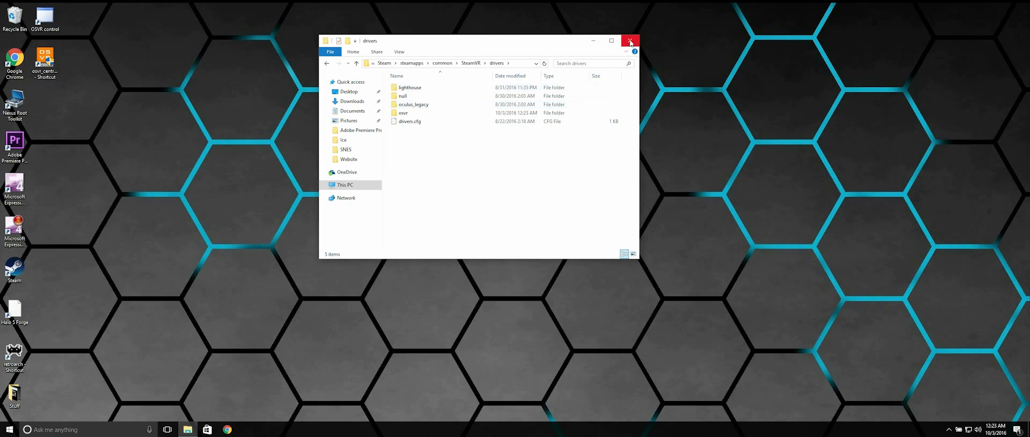